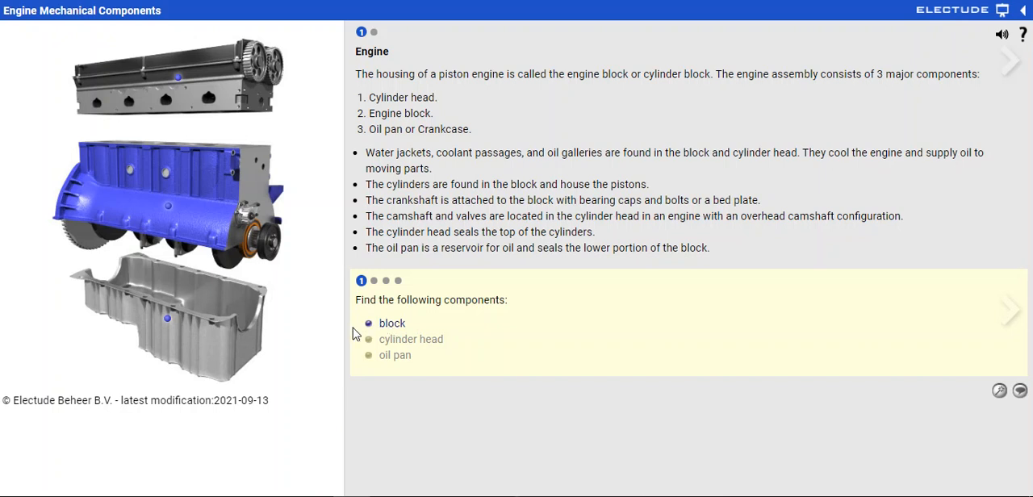
# Step: Locate the block, cylinder head and oil pan on the engine image
pyautogui.click(168, 206)
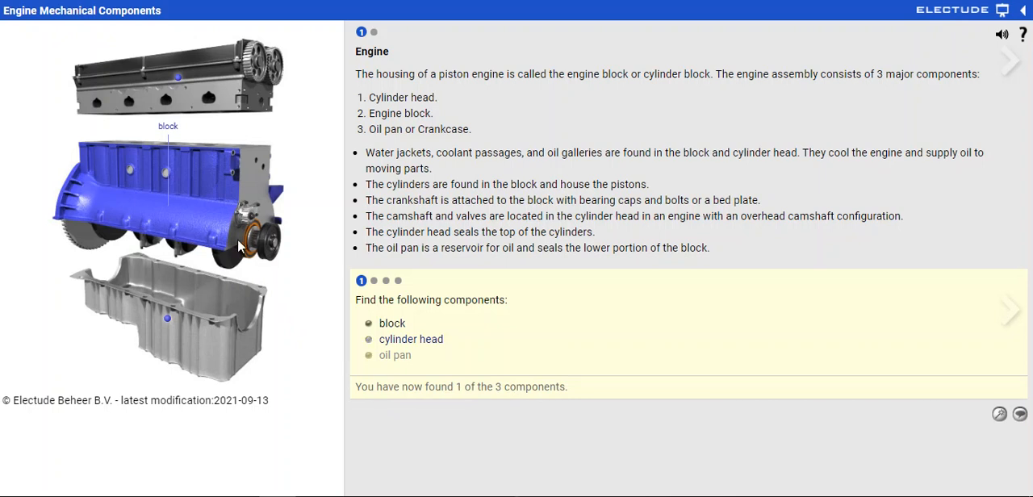
pyautogui.click(178, 76)
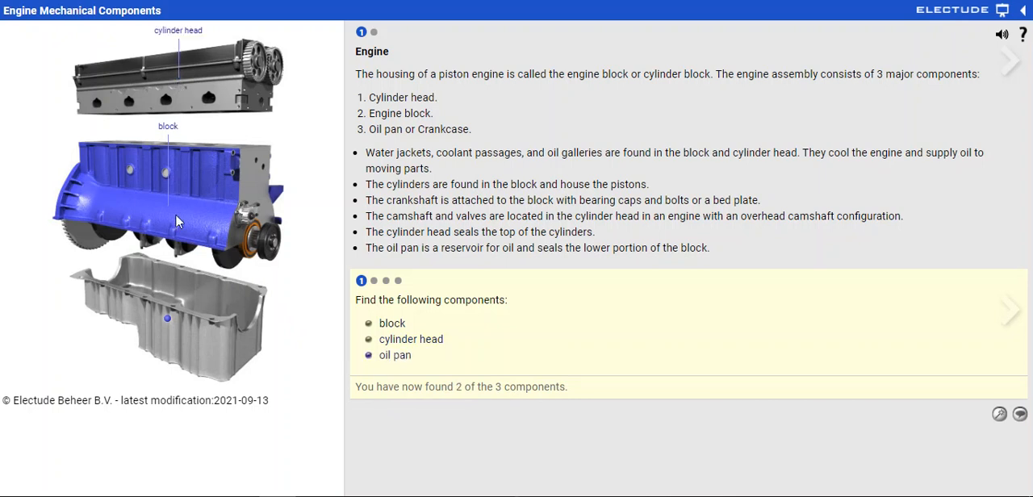
pyautogui.click(167, 319)
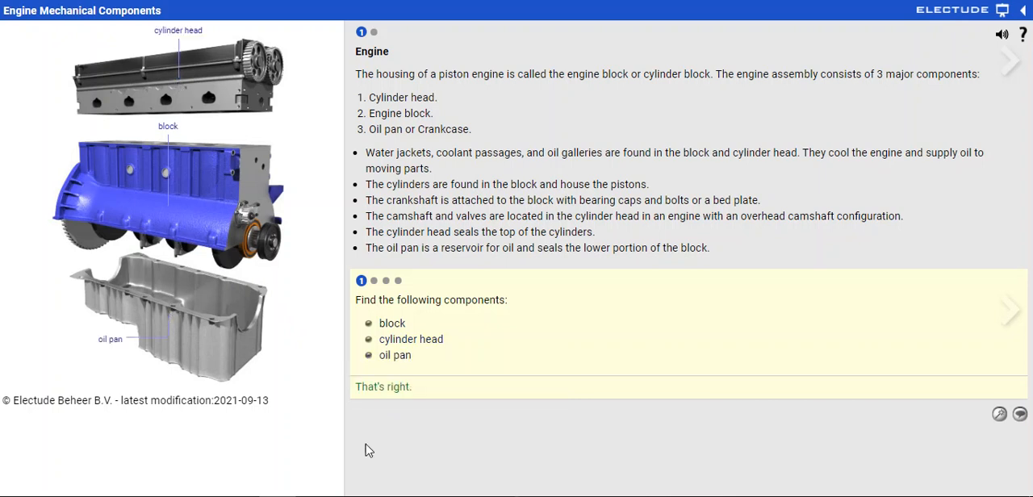
pyautogui.moveTo(951, 326)
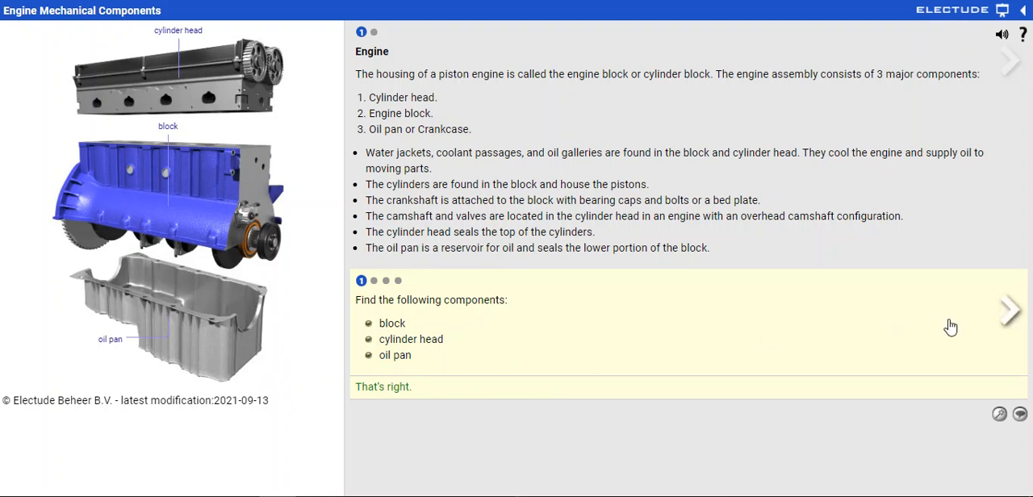
pyautogui.moveTo(1010, 310)
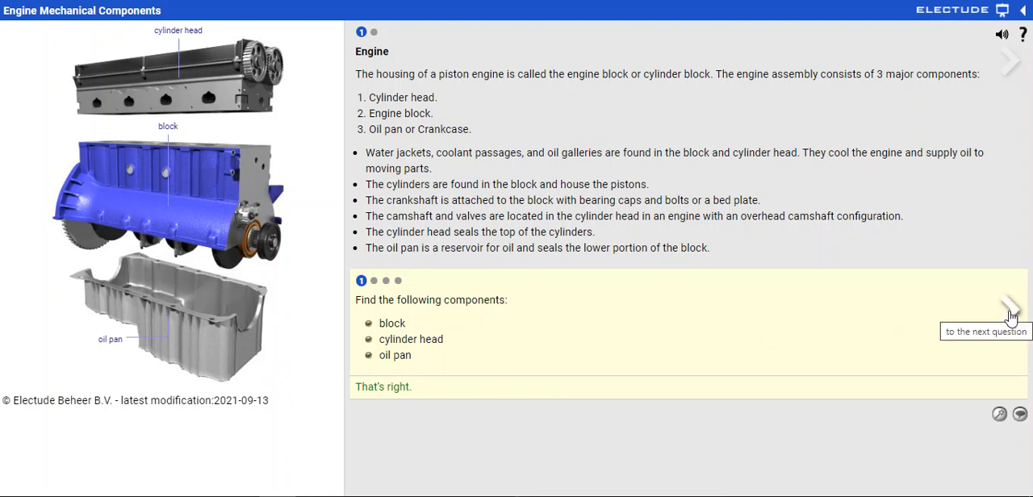
# Step: Mark pistons-housing true and oil-reservoir false, then advance to question 3
pyautogui.click(1008, 306)
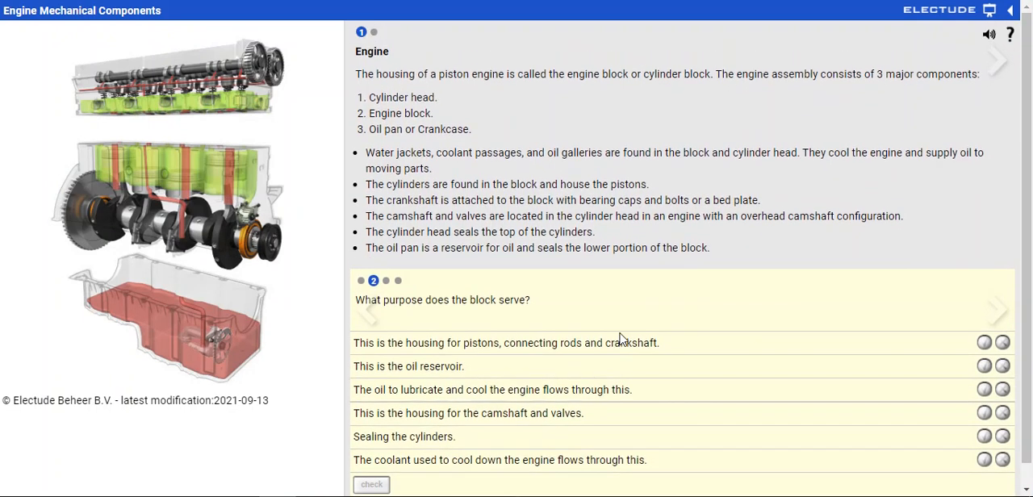
pyautogui.moveTo(499, 180)
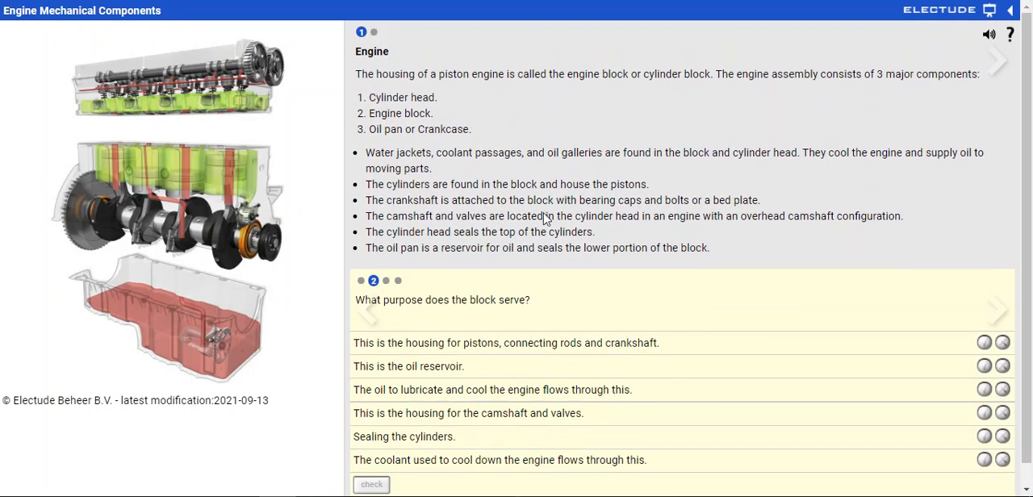
pyautogui.moveTo(856, 347)
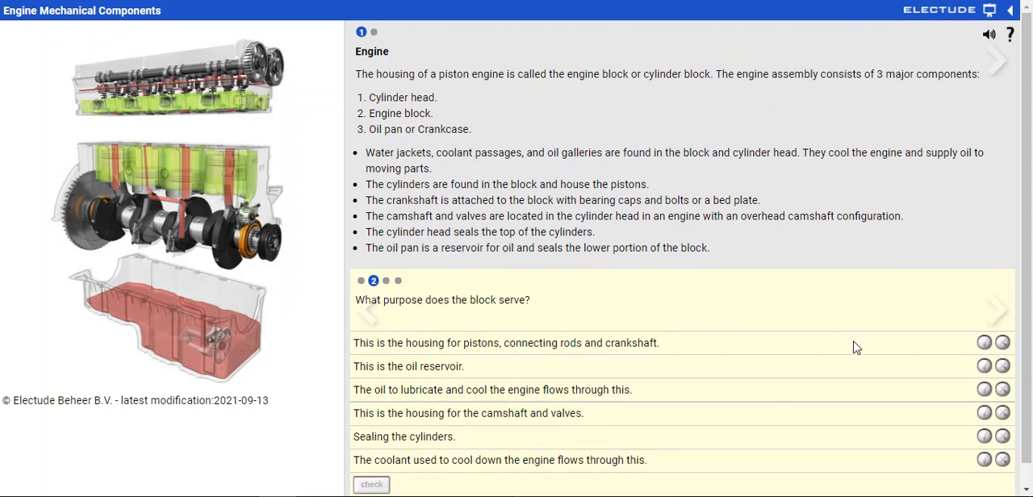
pyautogui.moveTo(951, 342)
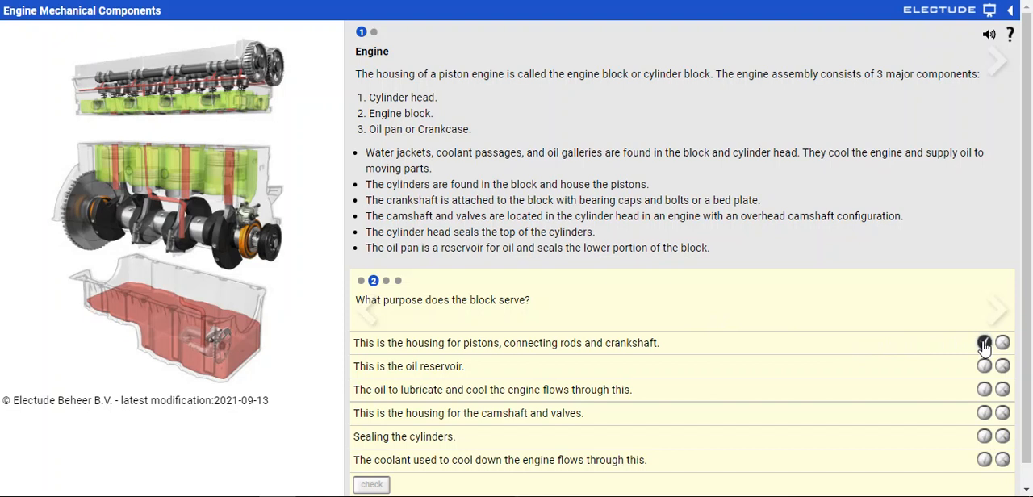
pyautogui.click(984, 342)
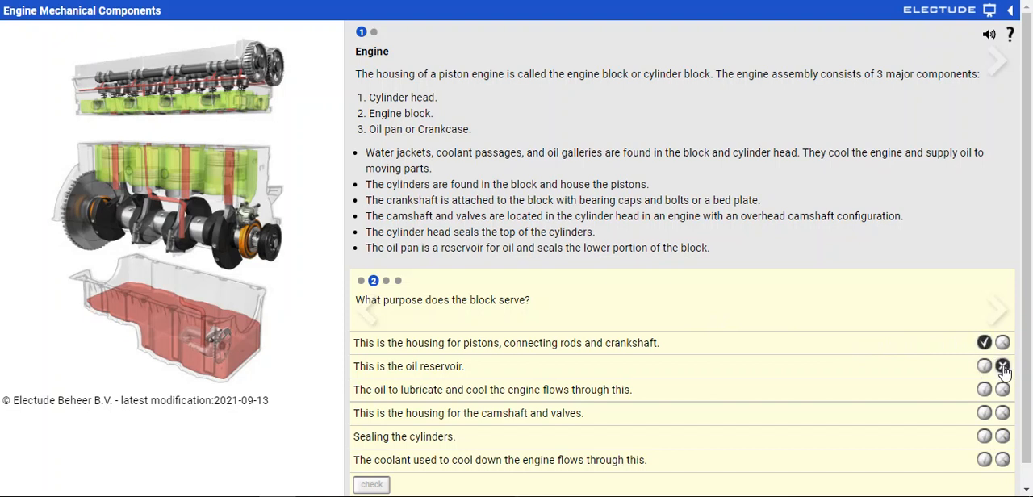
pyautogui.click(1003, 365)
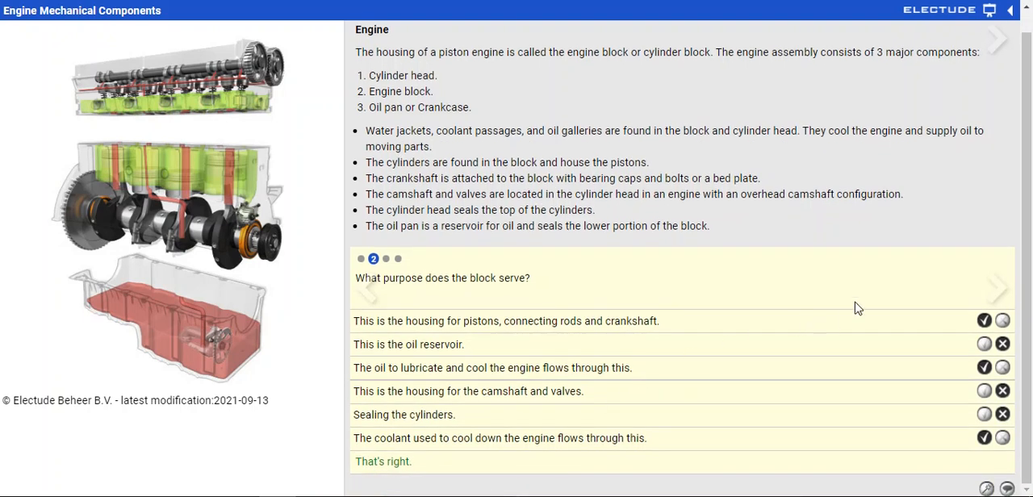
pyautogui.click(997, 288)
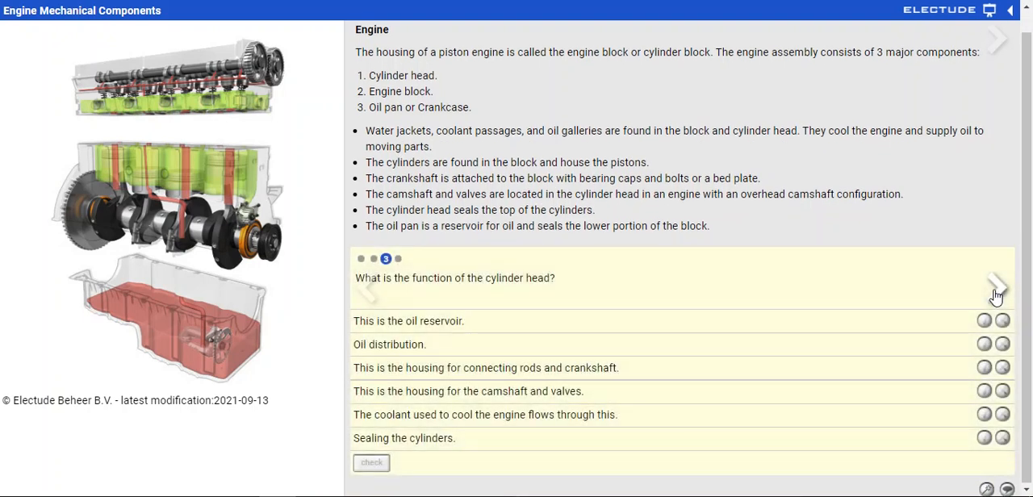